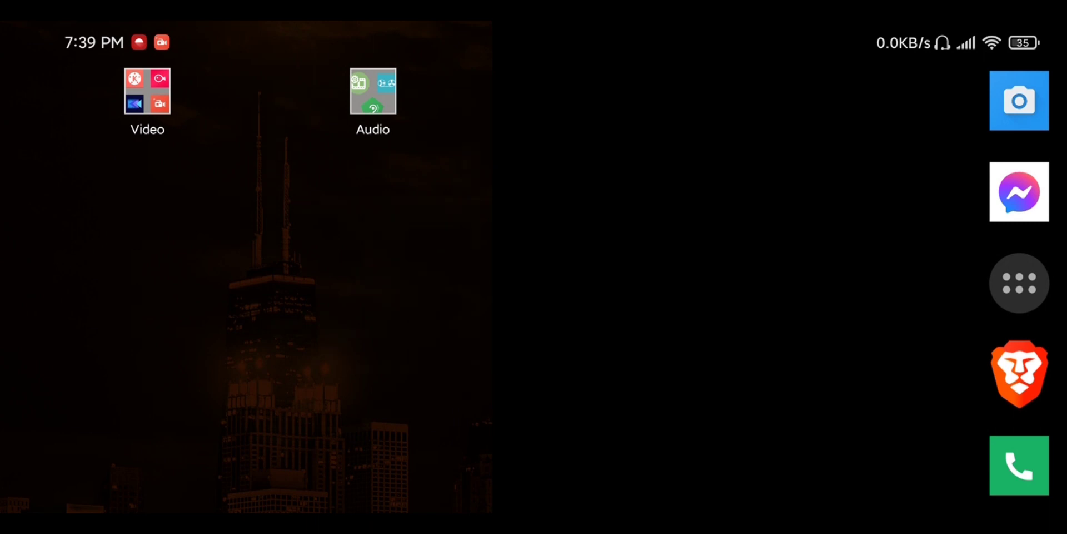
Step: Launch Audio Video Factory from the home screen's Audio folder
left_click(372, 91)
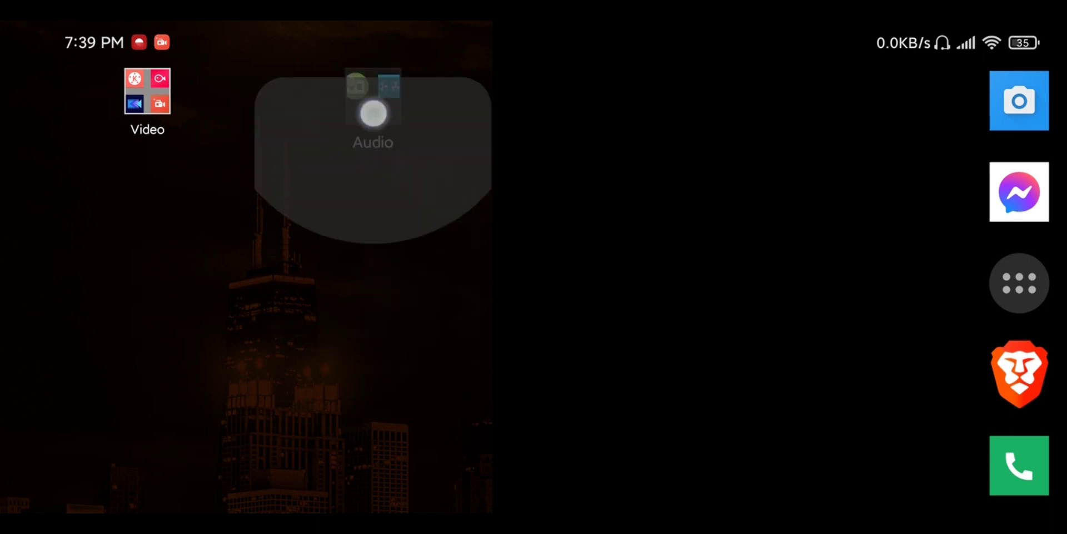
left_click(373, 109)
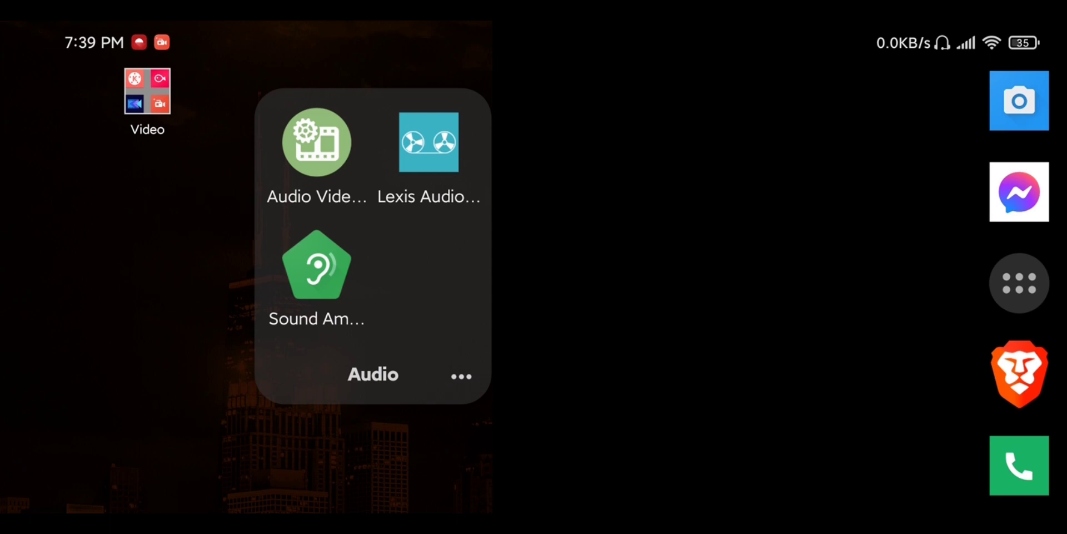
left_click(315, 141)
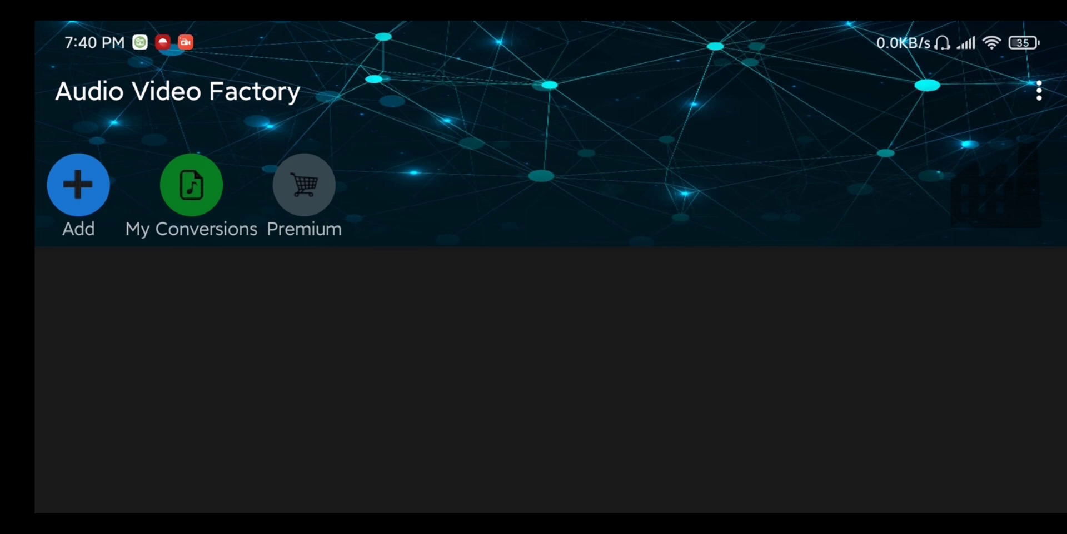
Step: Add the 12-second recording 20210316_193824.mp4 from the video library
left_click(78, 184)
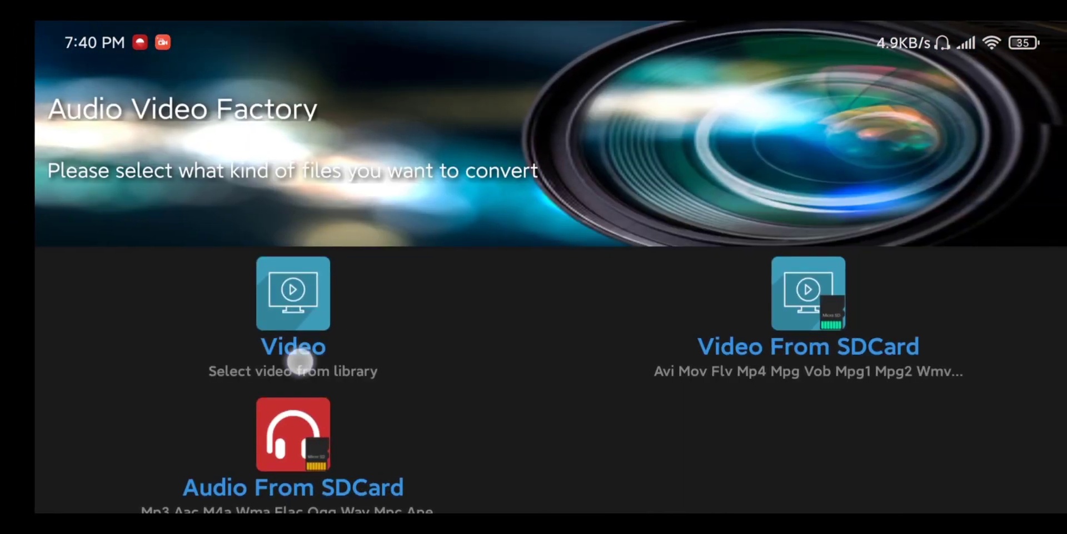
left_click(293, 293)
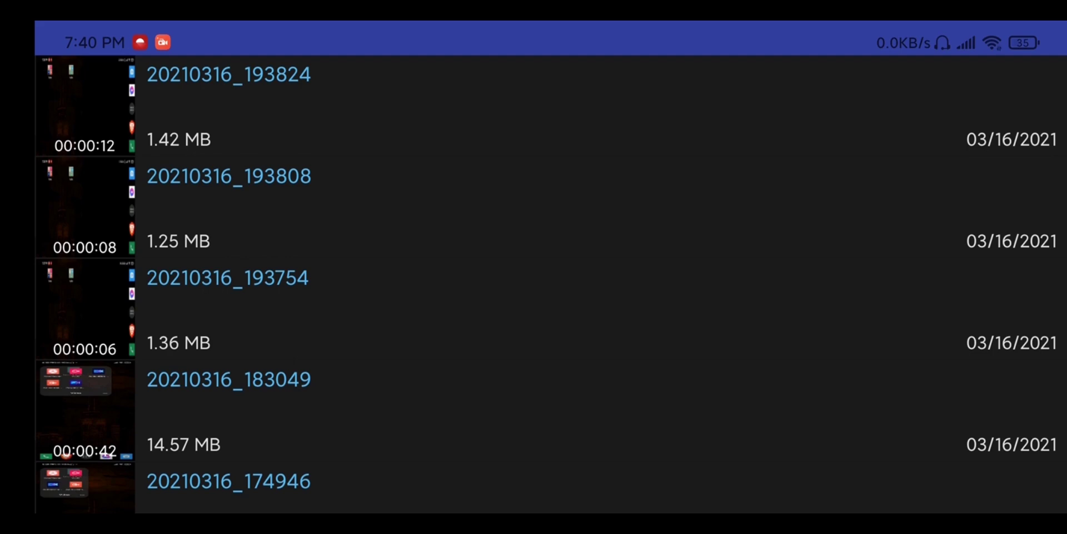
left_click(229, 74)
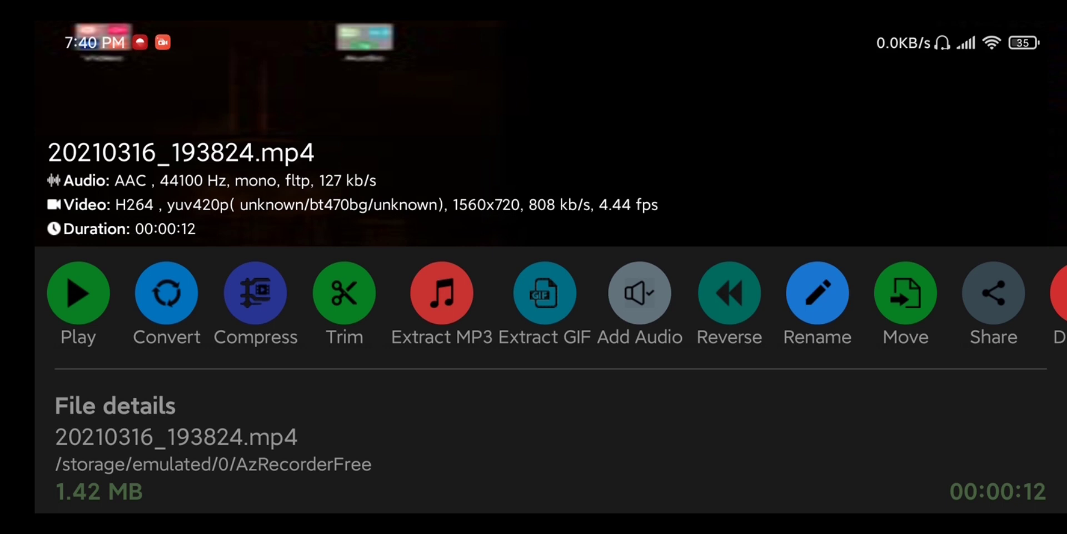
Step: Open Extract MP3 and restore the trim range to the full 0–12 seconds
left_click(441, 294)
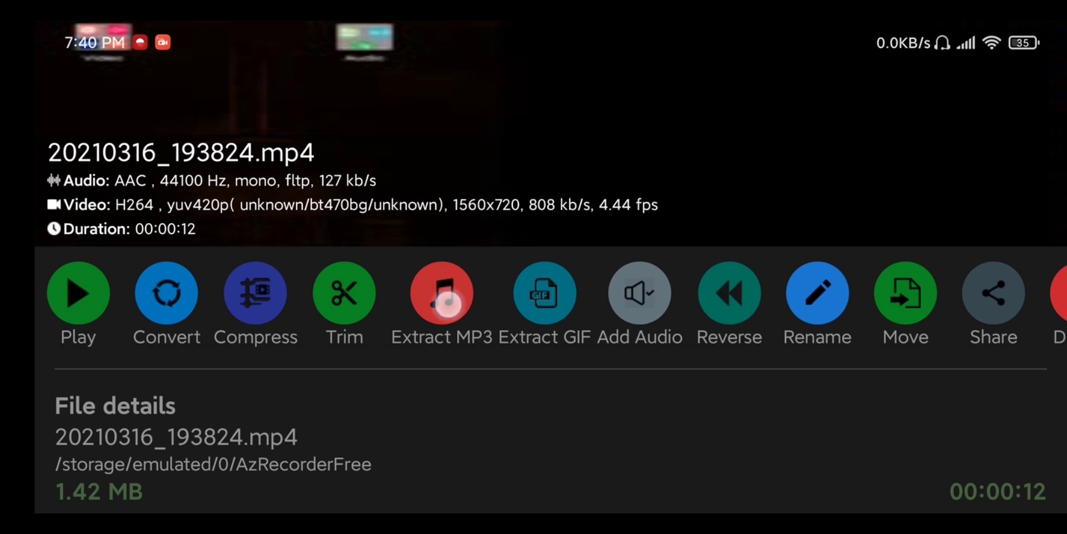
left_click(440, 293)
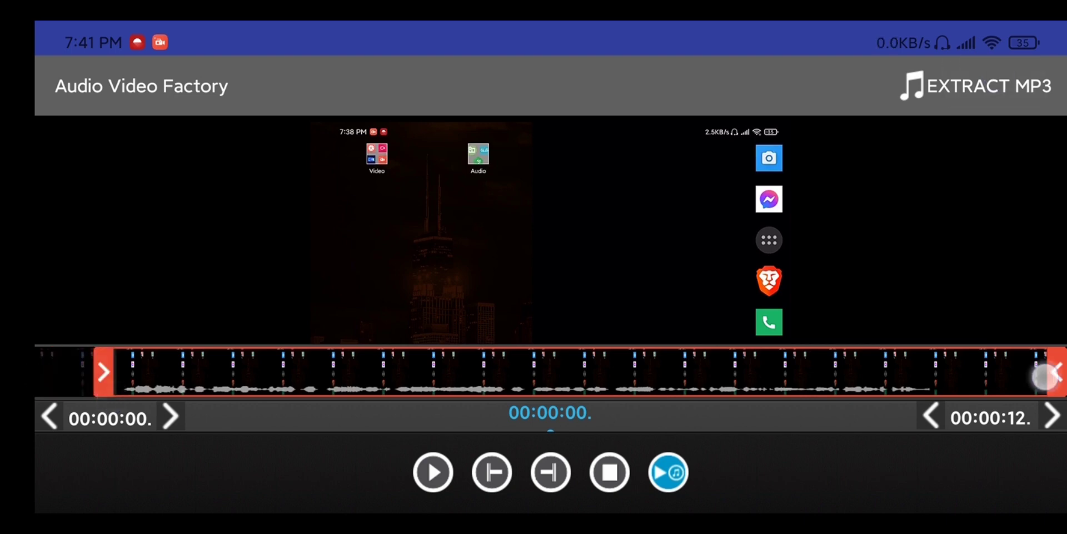
left_click_drag(1048, 372, 960, 373)
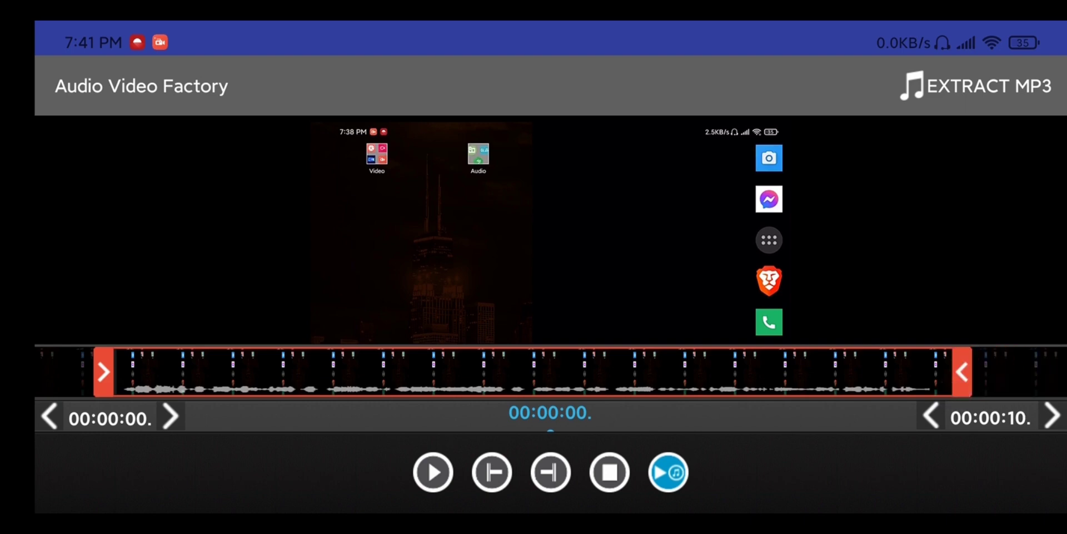
left_click(1053, 416)
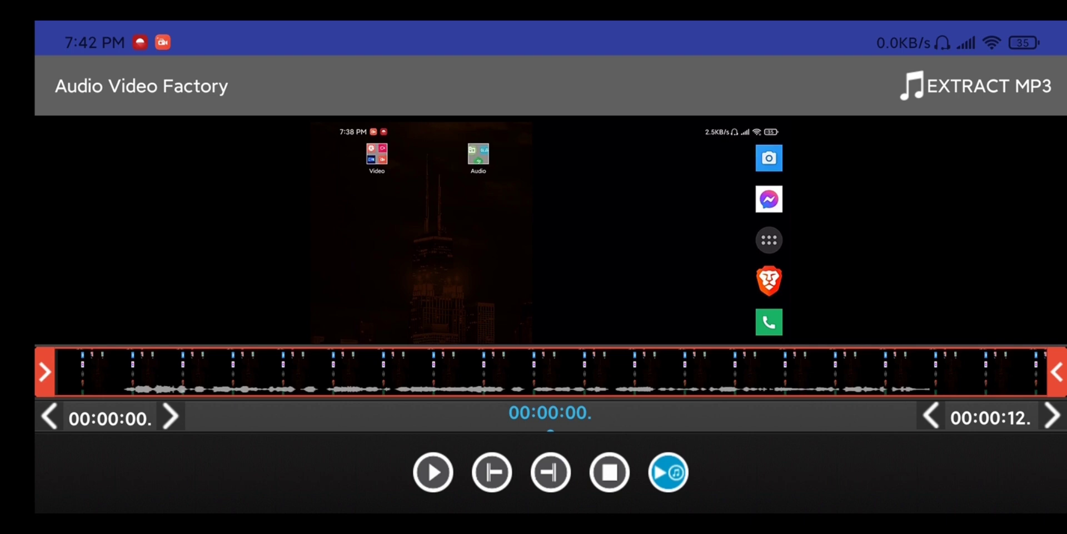
Step: Start extraction and choose conversion of the AAC audio track to MP3
left_click(975, 85)
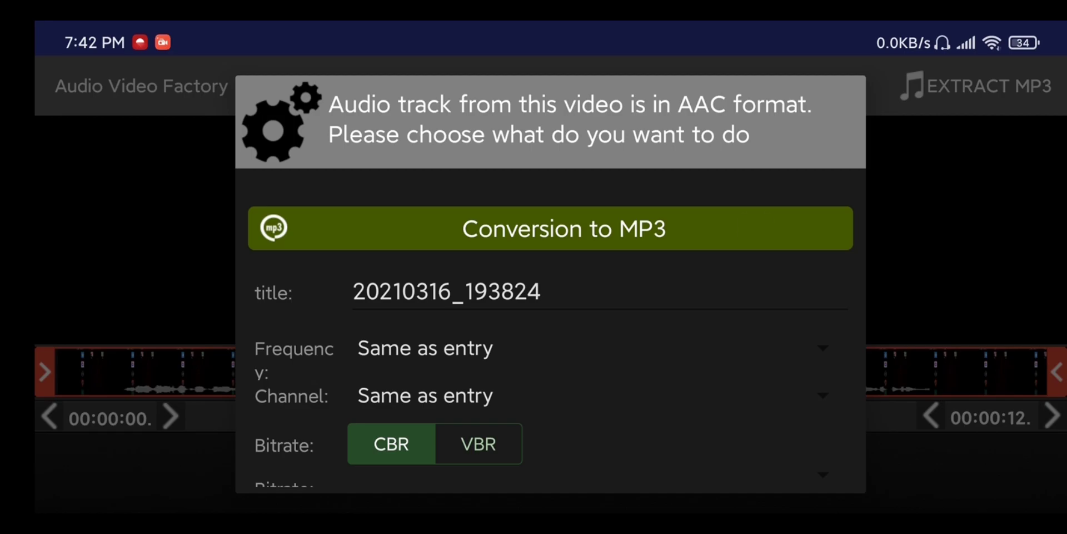
left_click(550, 228)
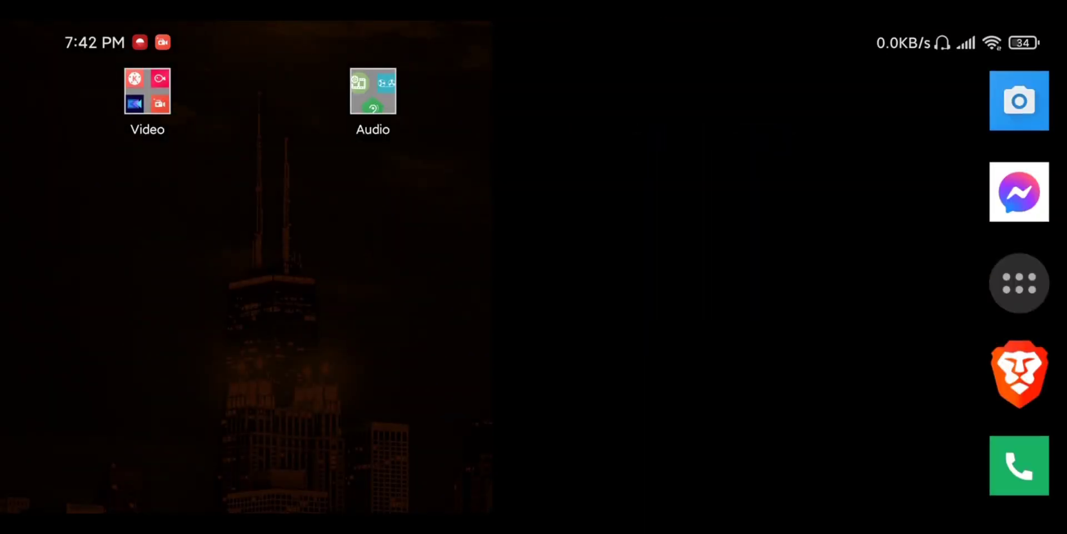
Step: Launch Lexis Audio Editor and select 20210316_193824(1).mp3 in Keerby/FormatFactory
left_click(373, 91)
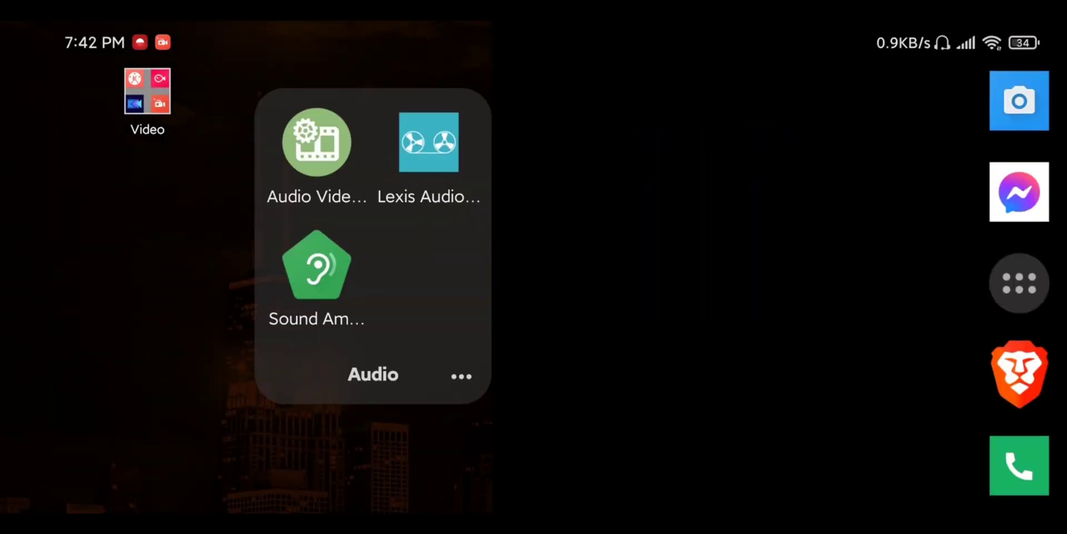
left_click(428, 142)
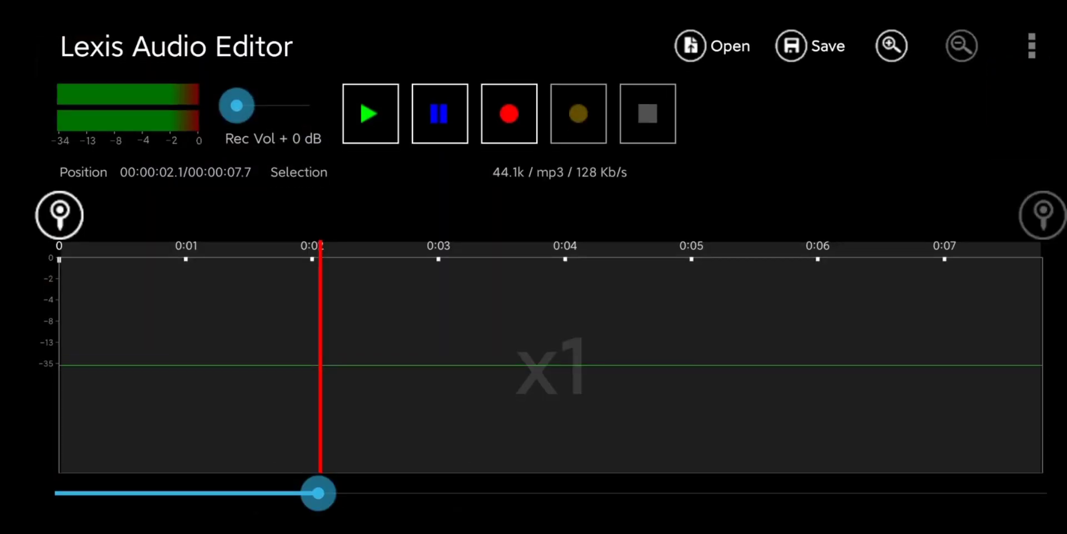
left_click(712, 45)
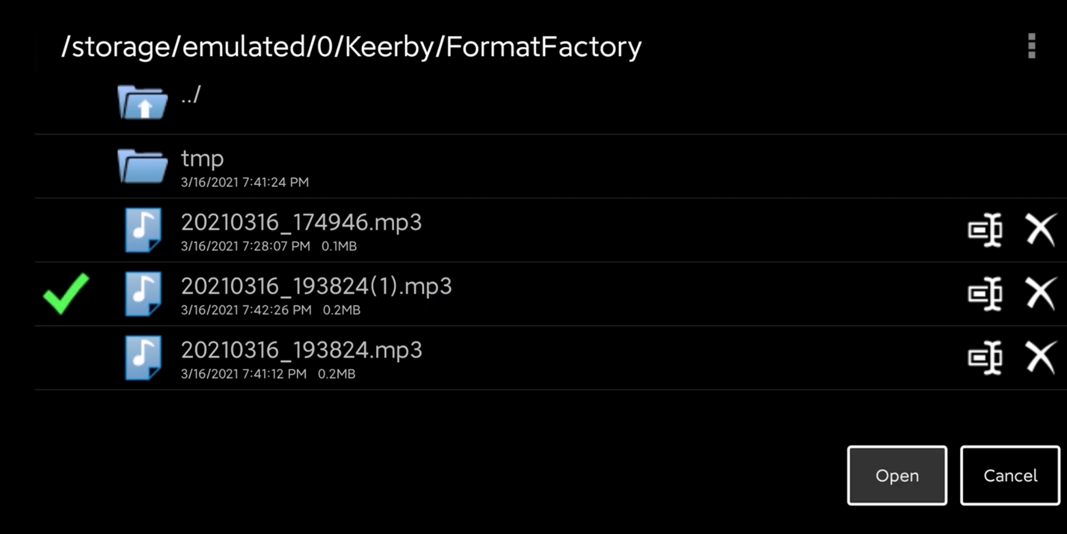
Step: Load 20210316_193824(1).mp3 into the editor and open the overflow menu
left_click(896, 474)
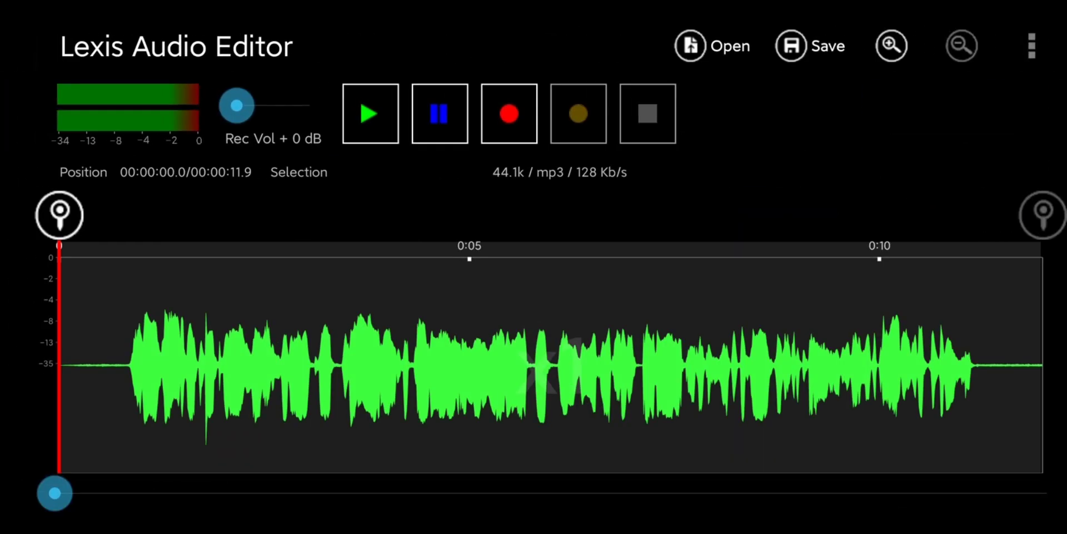
left_click_drag(54, 492, 385, 492)
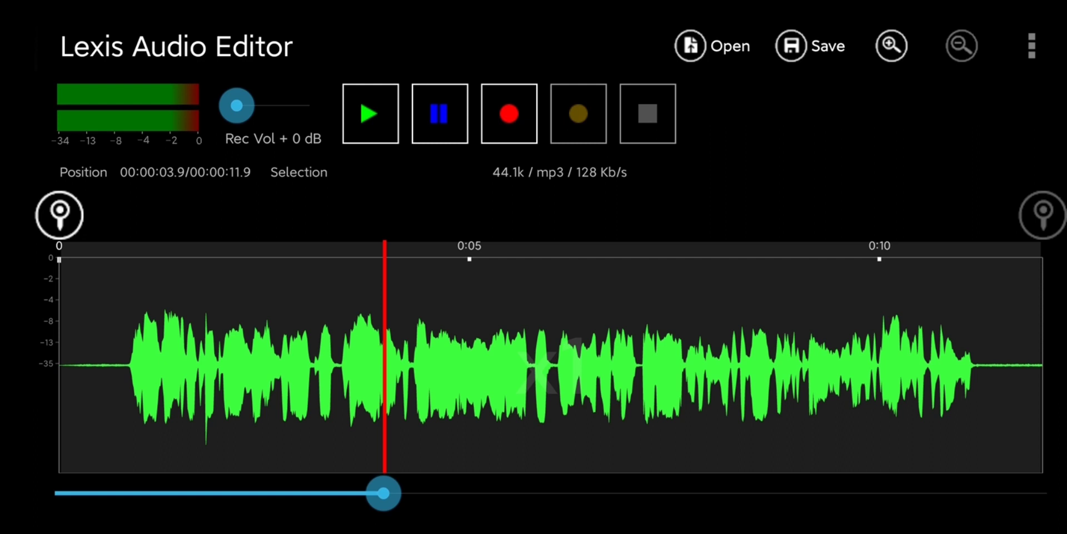
left_click(1029, 46)
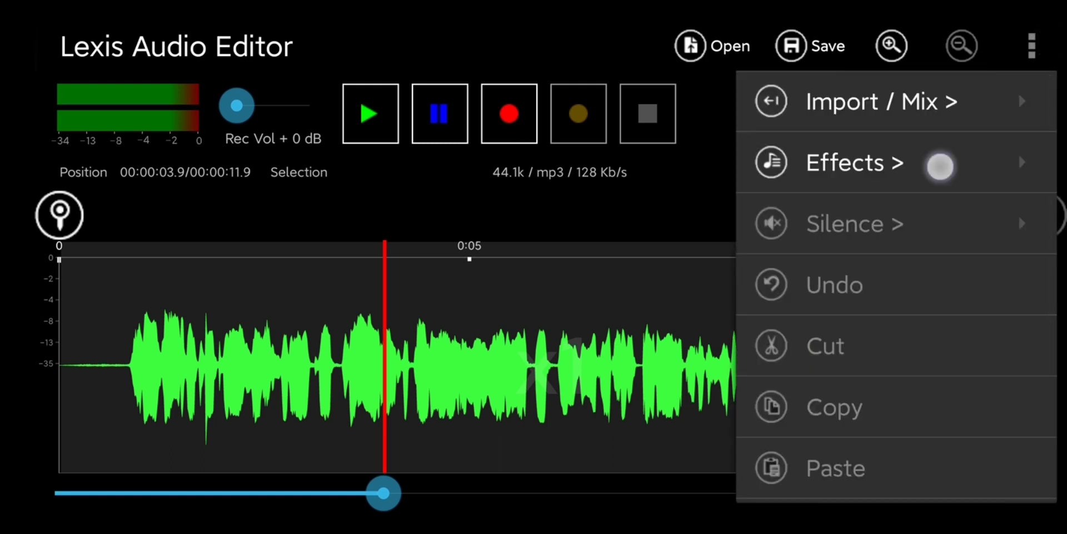
Step: Open Effects > Noise reduction (threshold −28 dB, rate 80%, low pass 10334 Hz)
left_click(855, 162)
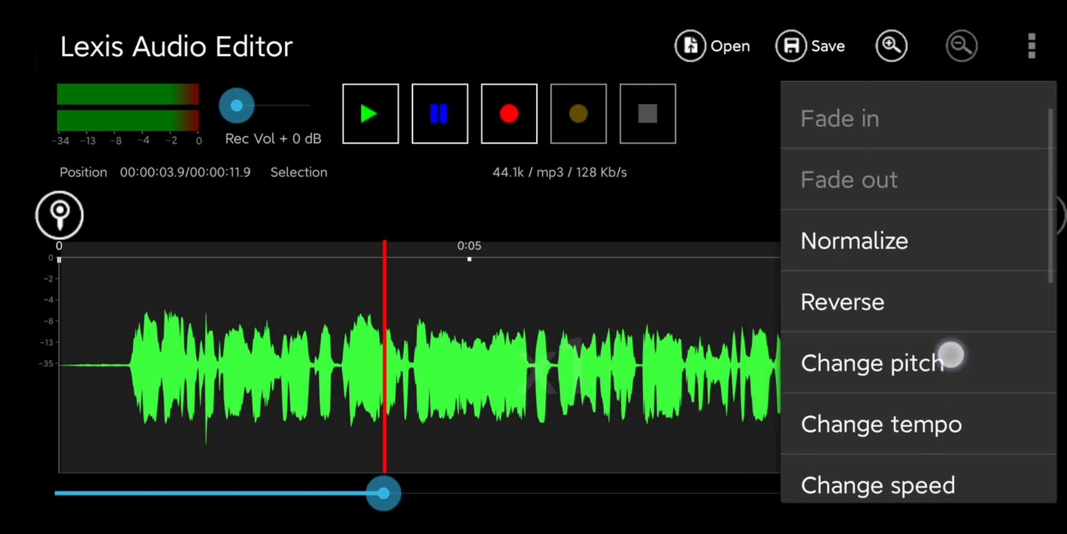
scroll("down", 3)
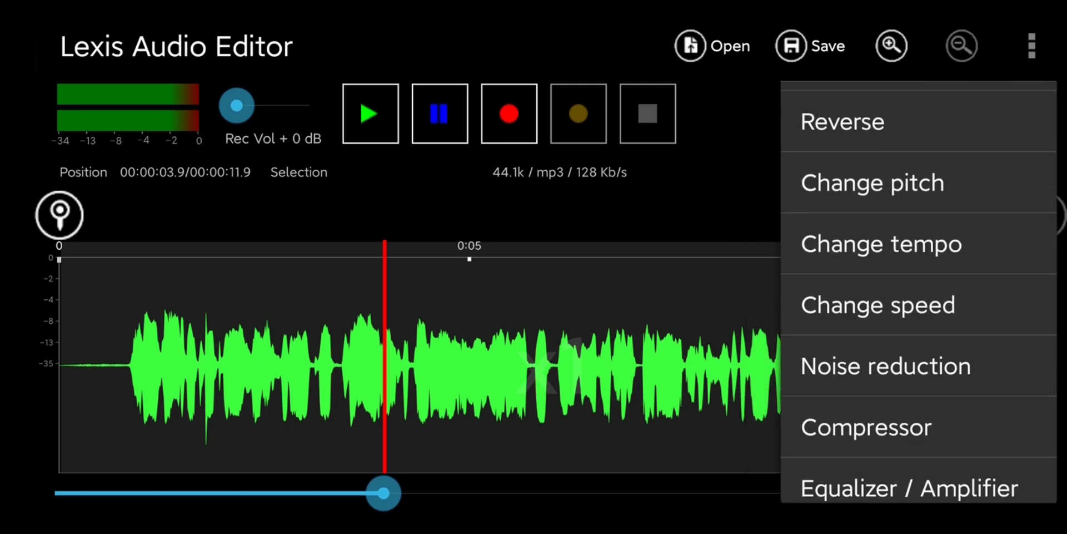
scroll("down", 3)
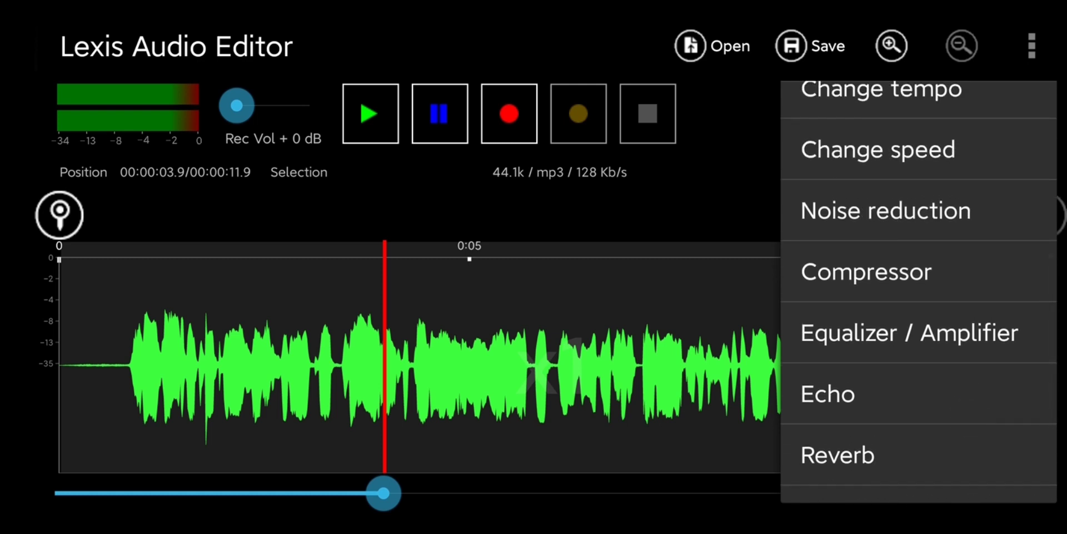
left_click(884, 210)
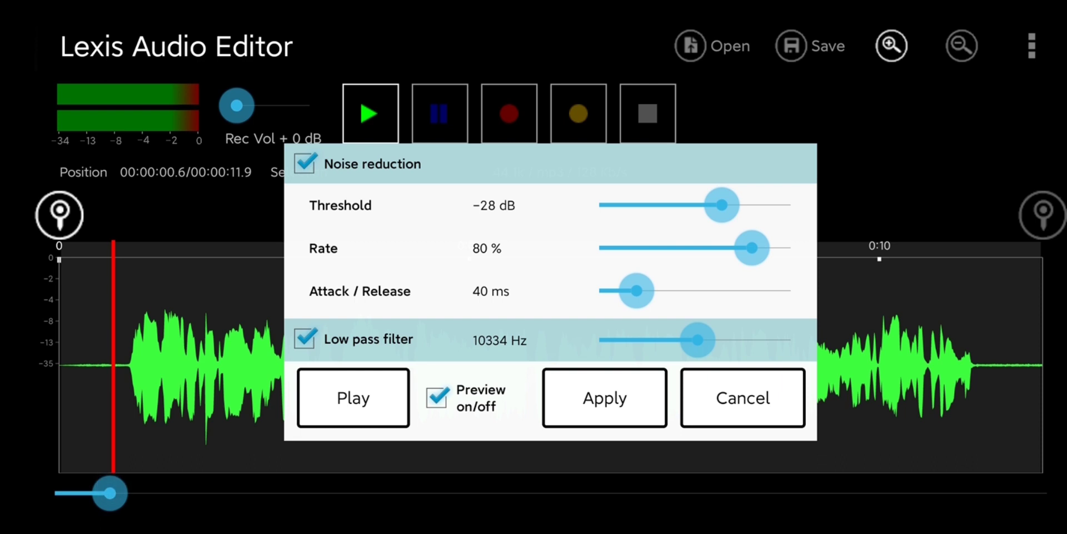
Step: Preview the noise reduction, stop playback, and apply it
left_click(353, 397)
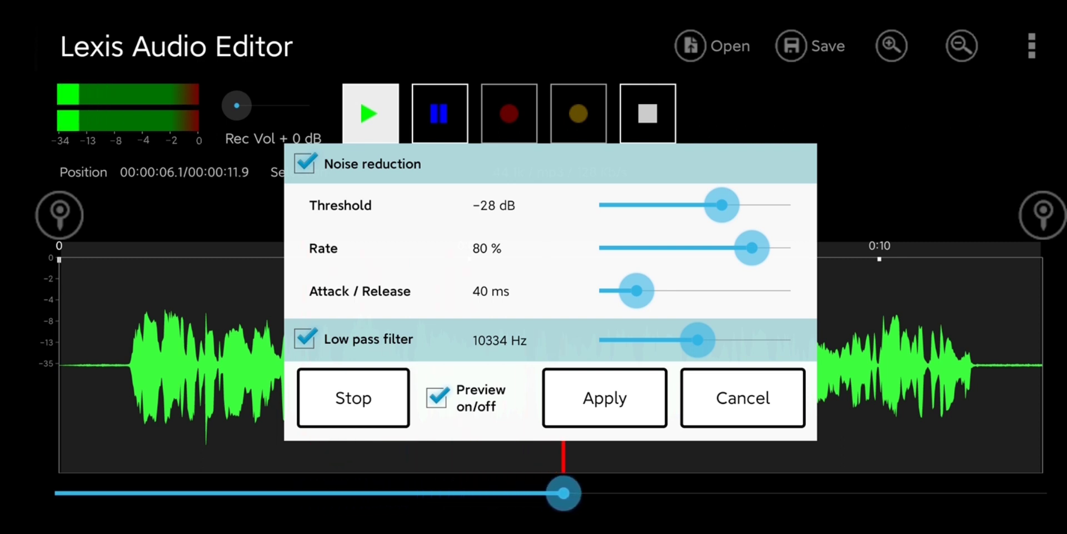
left_click(353, 397)
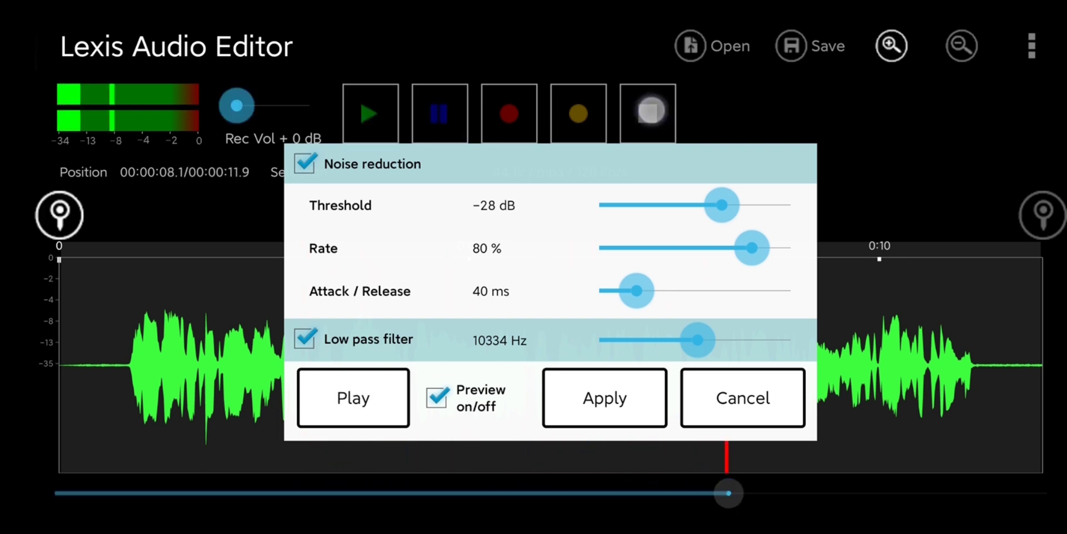
left_click(603, 397)
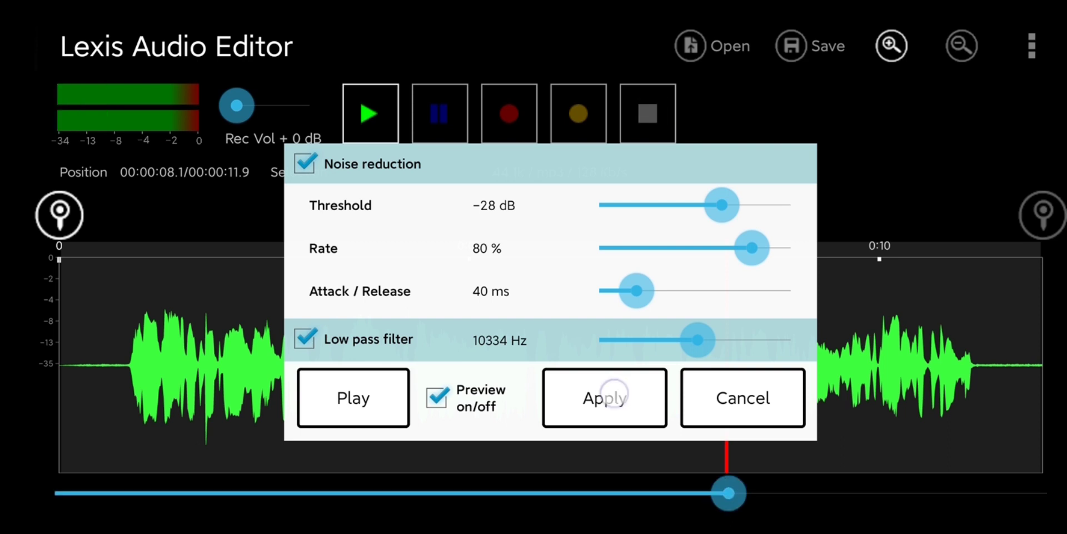
left_click(603, 397)
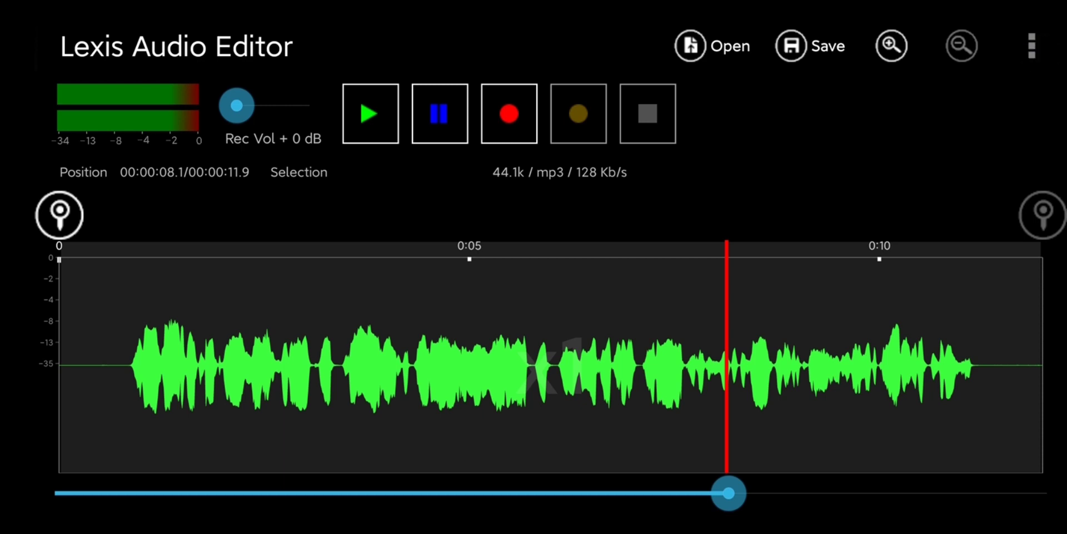
Step: Open the Effects list from the overflow menu to reach Normalize
left_click(1030, 45)
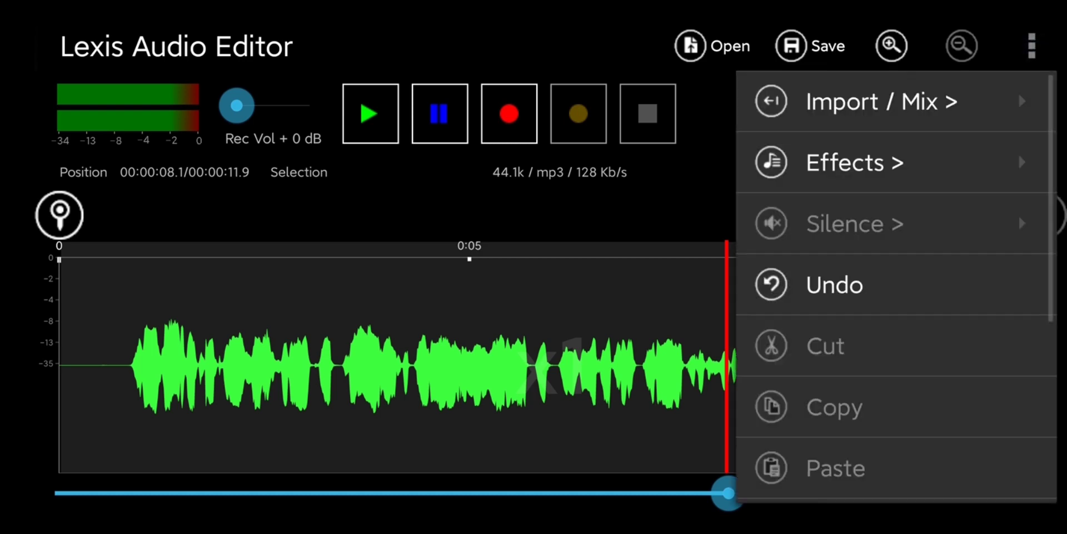
left_click(854, 162)
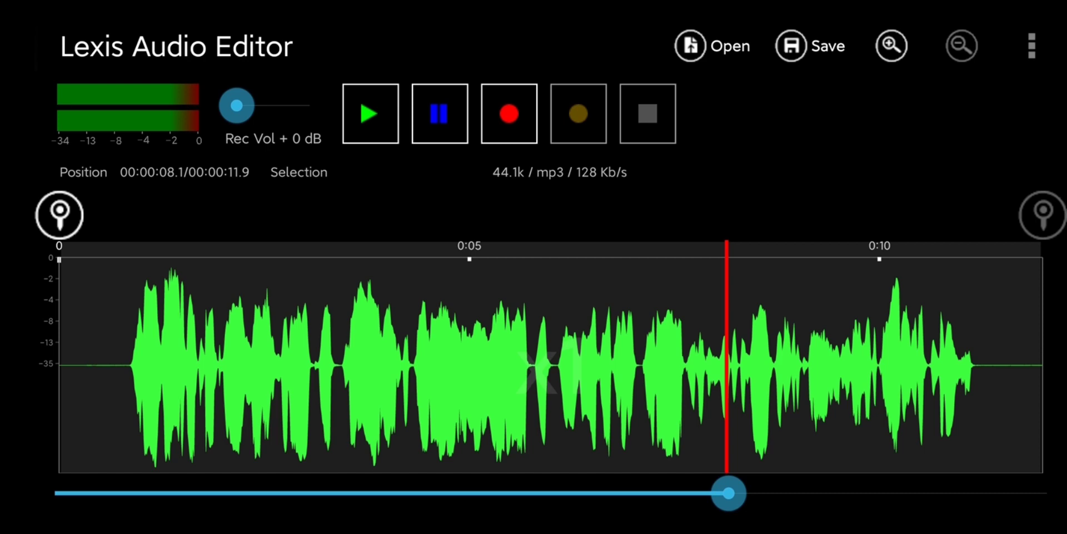
Step: Save the audio as exportedvideoaudio.m4a in Music, keeping the m4a format
left_click(809, 46)
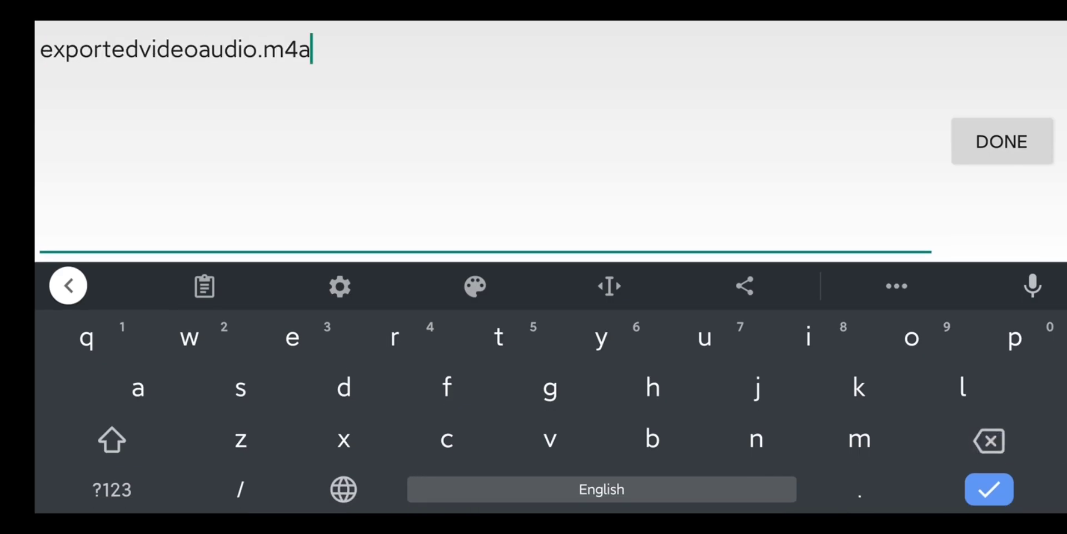
left_click(1001, 141)
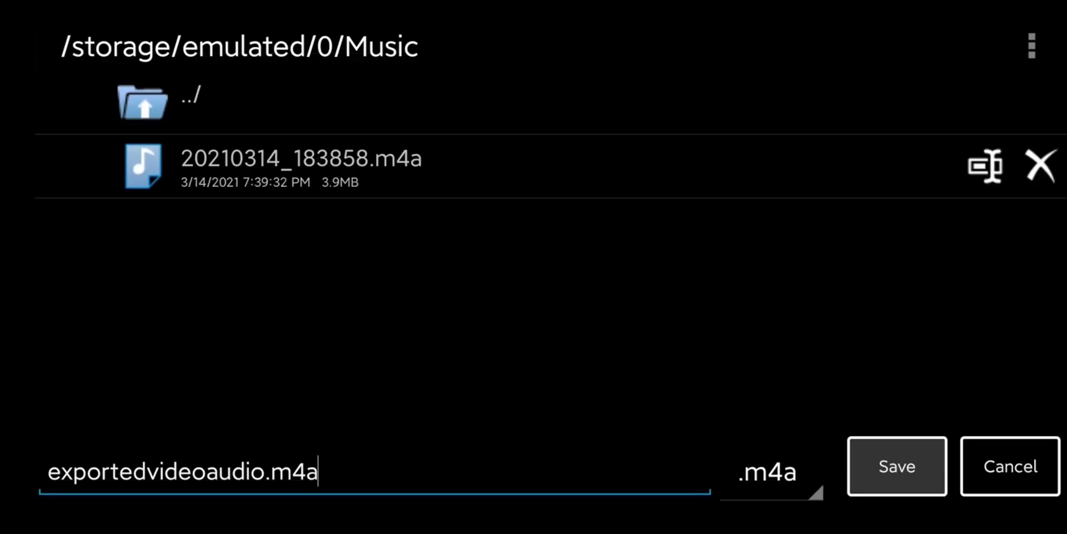
left_click(766, 470)
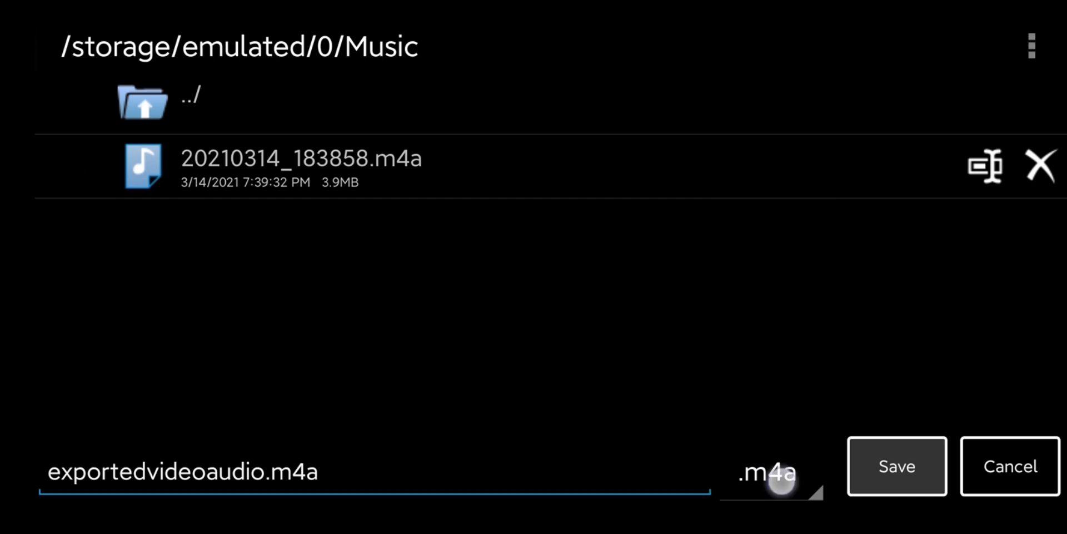
left_click(771, 473)
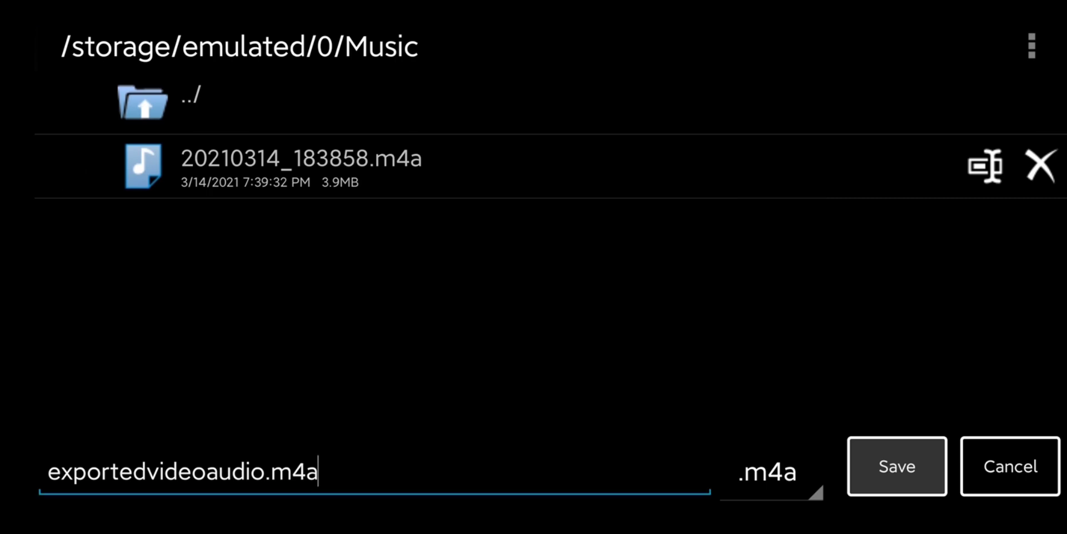
left_click(897, 466)
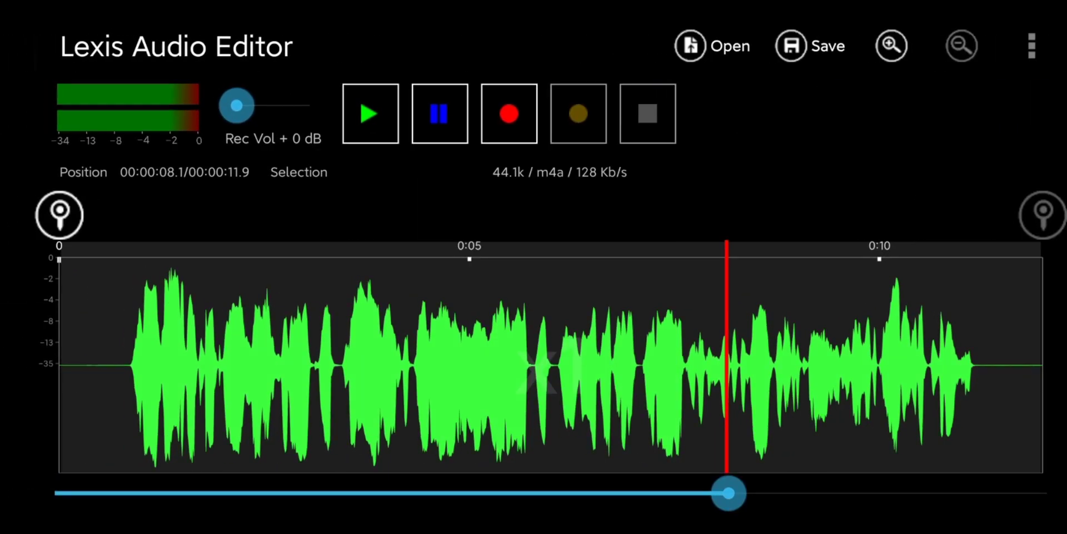